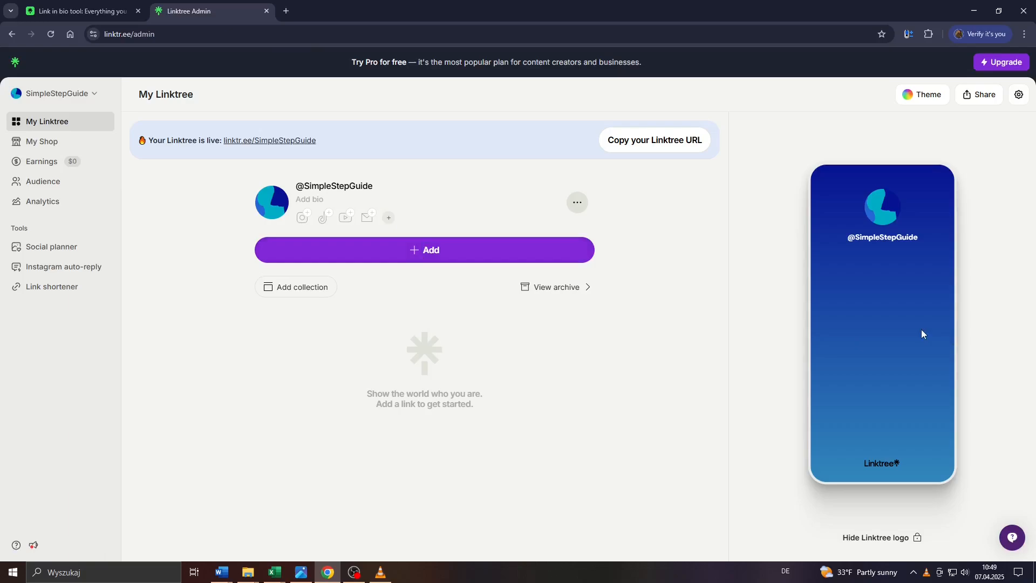
mouse_move(857, 286)
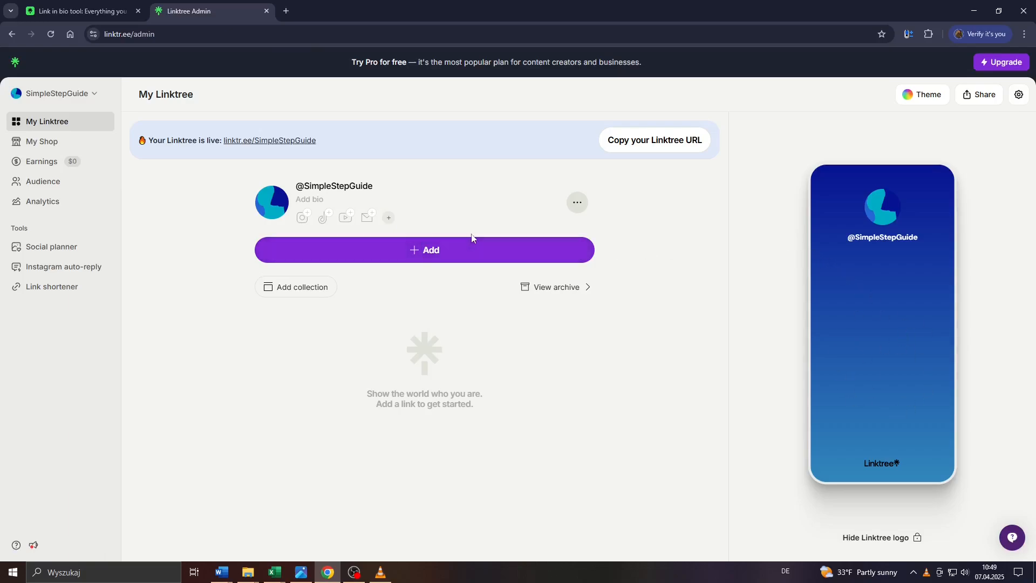
mouse_move(997, 220)
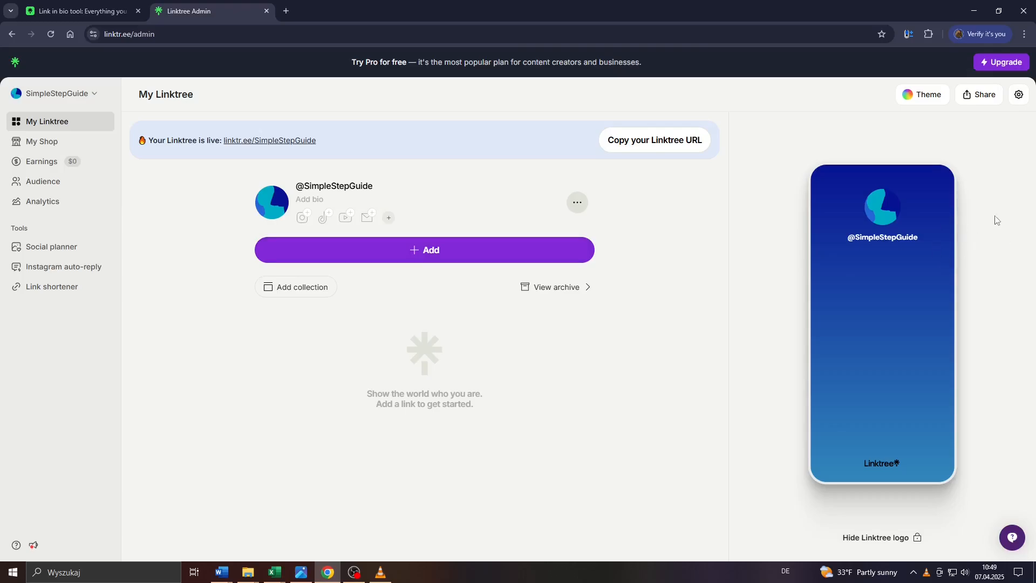
Bring up the Share panel for the SimpleStepGuide Linktree from the admin page
scroll("down", 3)
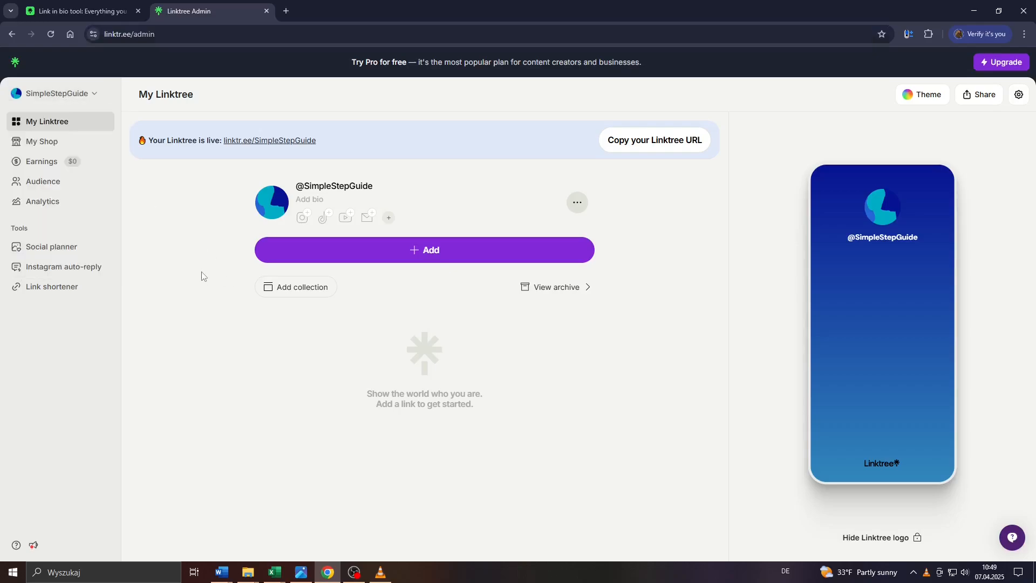
mouse_move(149, 131)
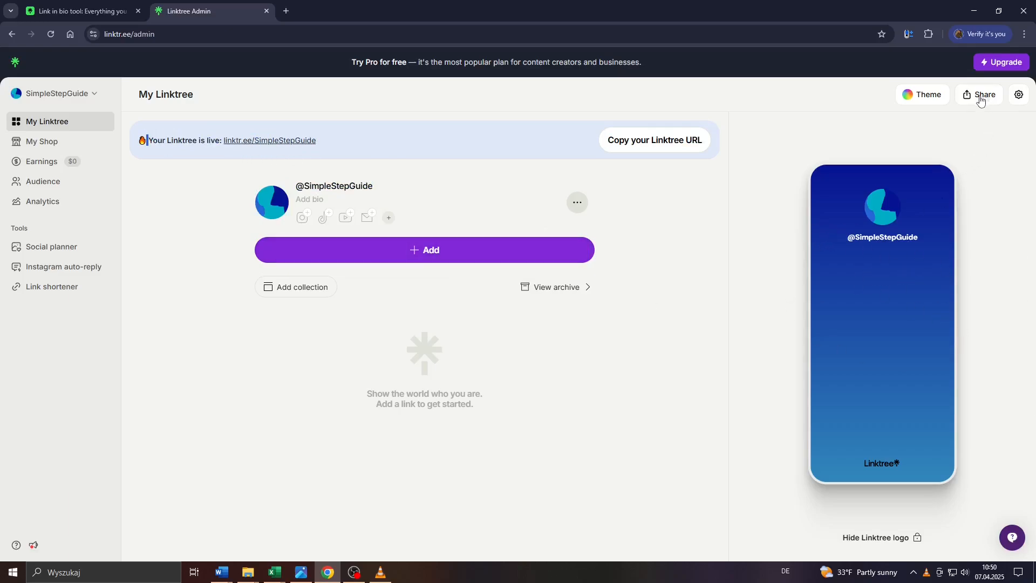
left_click(981, 94)
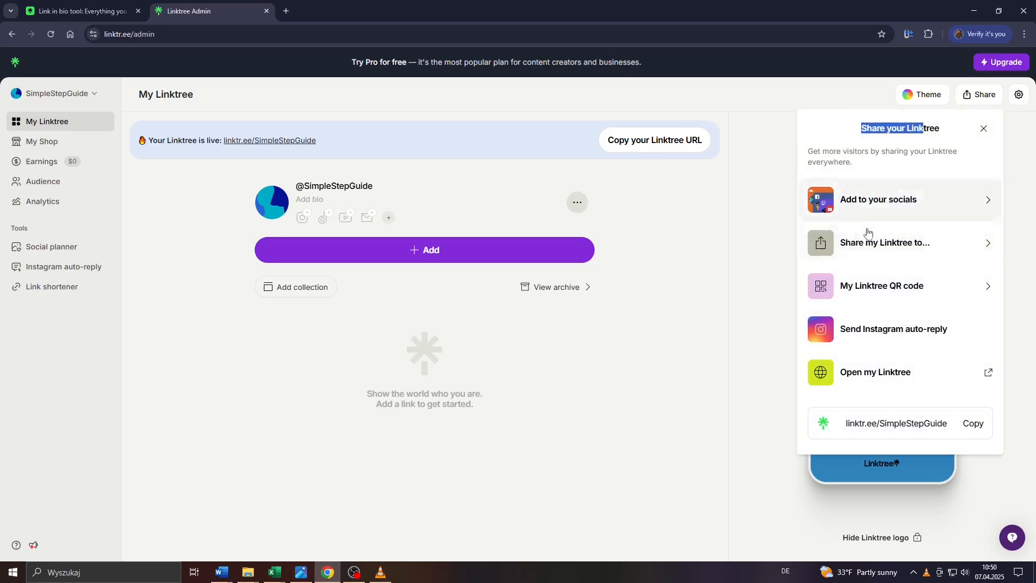
mouse_move(893, 285)
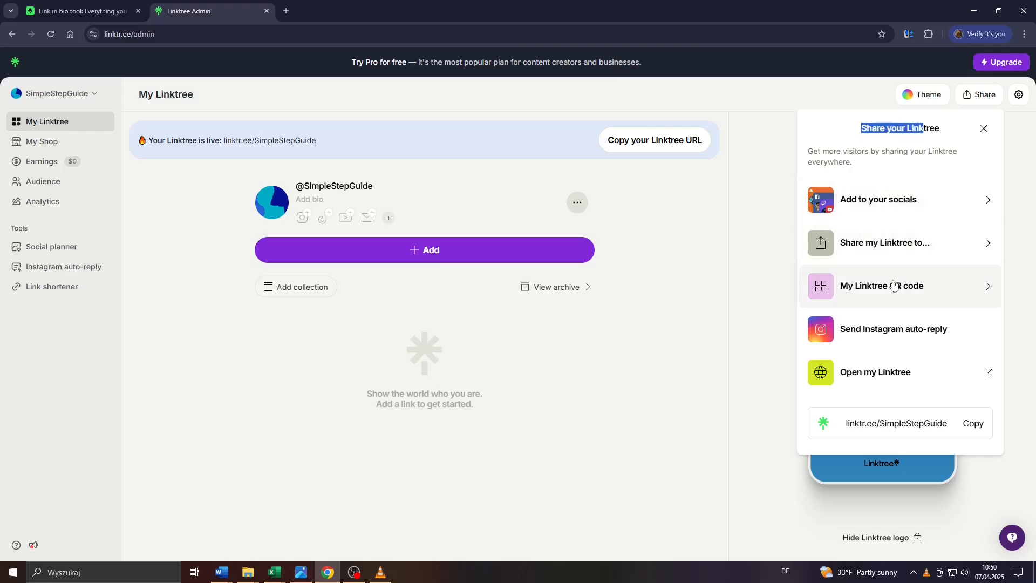
Show the SimpleStepGuide QR code with its PNG and SVG download options
left_click(881, 285)
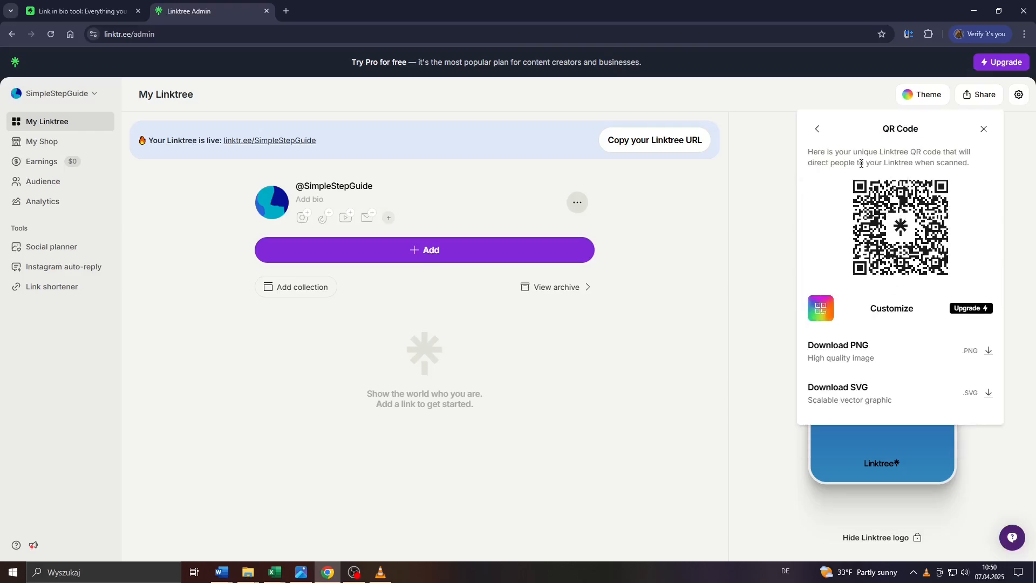
left_click_drag(810, 151, 921, 151)
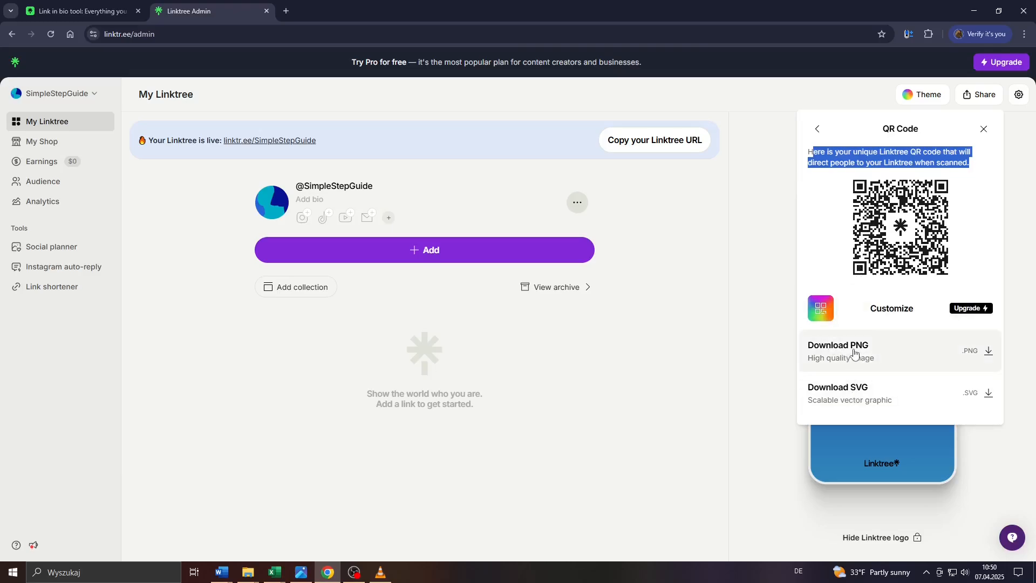
Download the QR code as the PNG image SimpleStepGuide.png
left_click(838, 344)
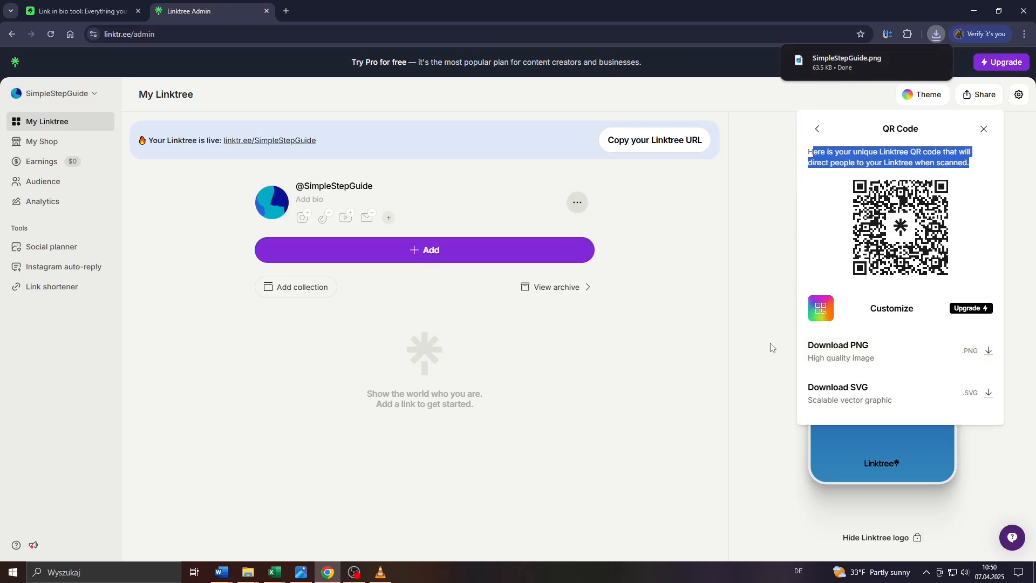
mouse_move(966, 238)
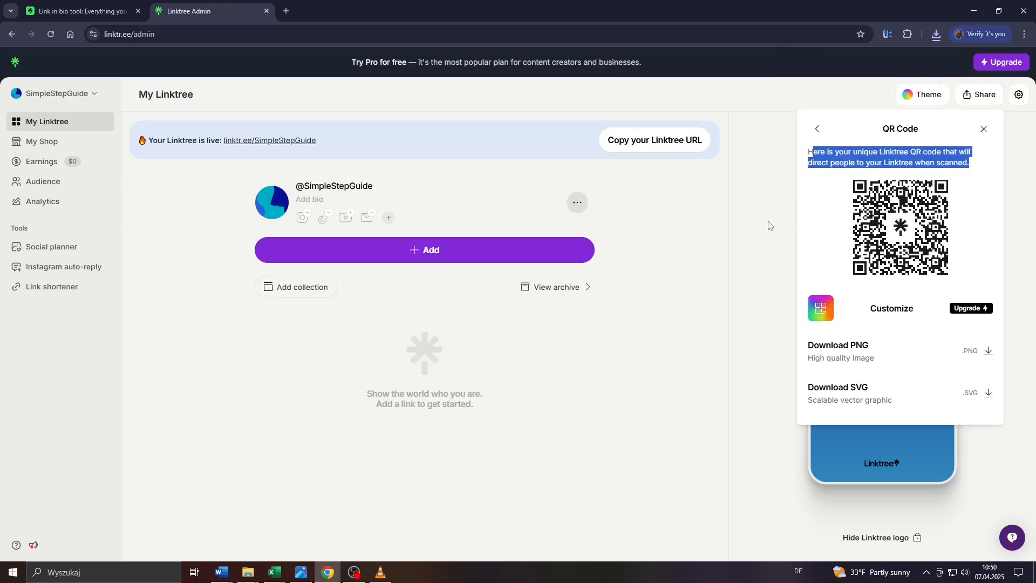
Close the QR code panel to return to the admin page with the phone preview
left_click(983, 129)
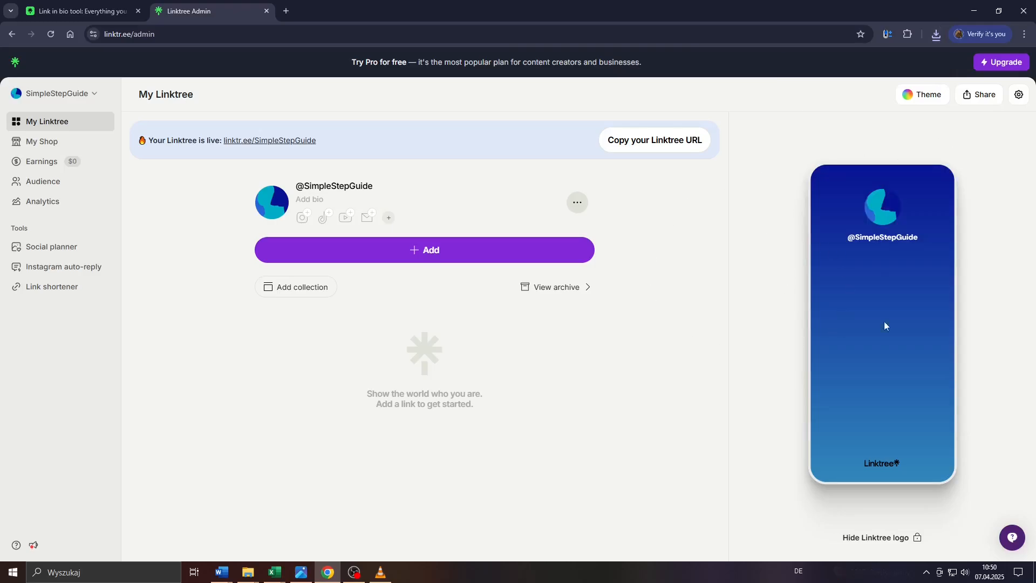
mouse_move(748, 238)
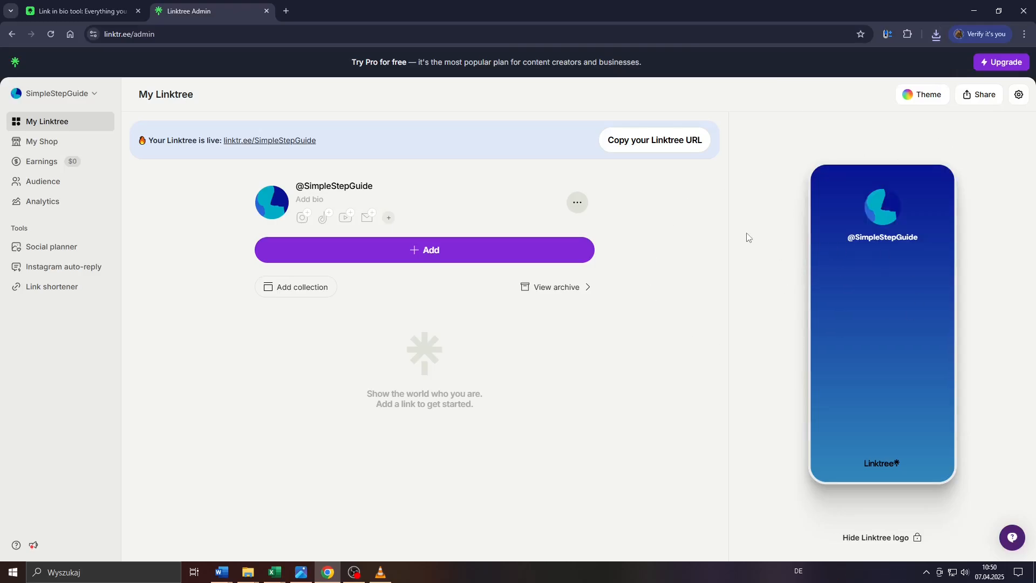
mouse_move(634, 388)
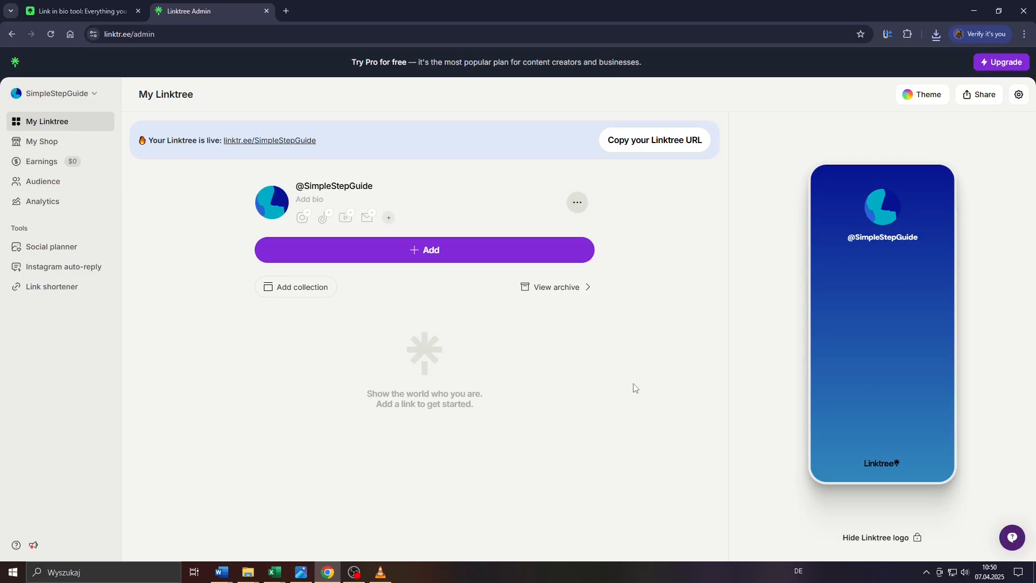